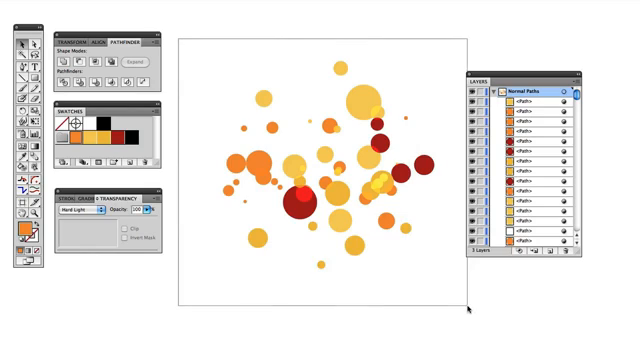
Select all of the bubble artwork so it can be copied for Photoshop.
{"action": "key", "text": "ctrl+a"}
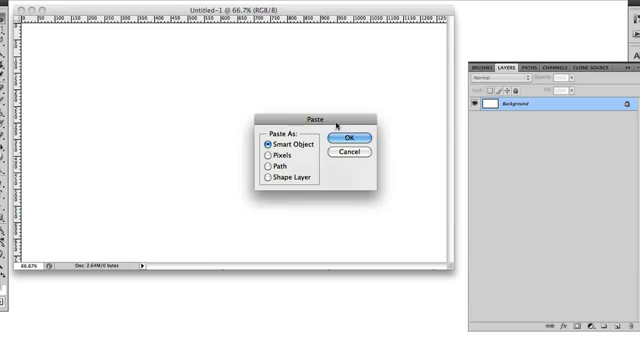
Cancel the Paste dialog so nothing is added to the Photoshop document.
{"action": "left_click", "coordinate": [350, 136]}
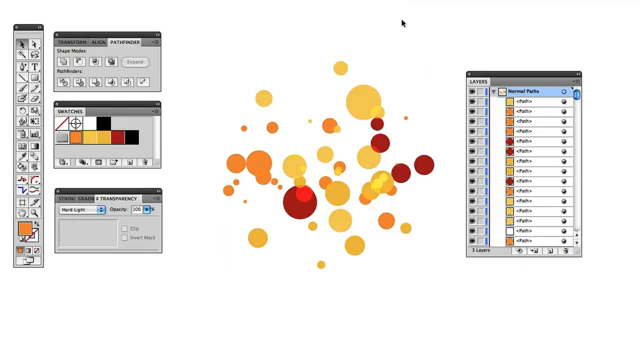
Paste two single bubbles as separate Smart Object layers and nudge the second one aside.
{"action": "left_click", "coordinate": [262, 96]}
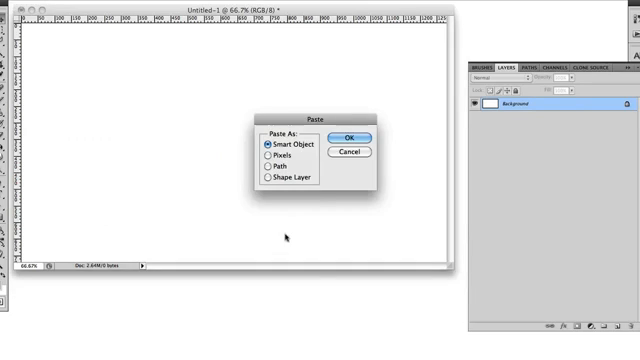
{"action": "left_click", "coordinate": [352, 138]}
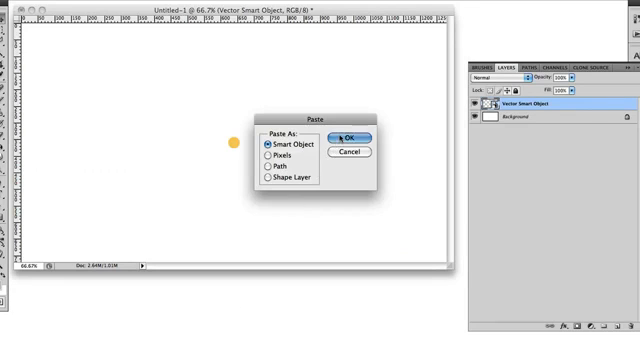
{"action": "left_click", "coordinate": [344, 138]}
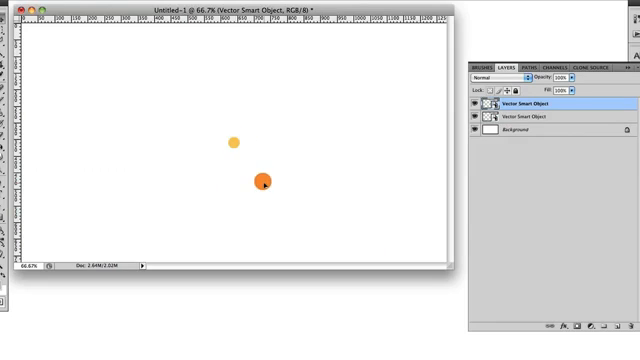
{"action": "left_click_drag", "start_coordinate": [264, 180], "coordinate": [256, 168]}
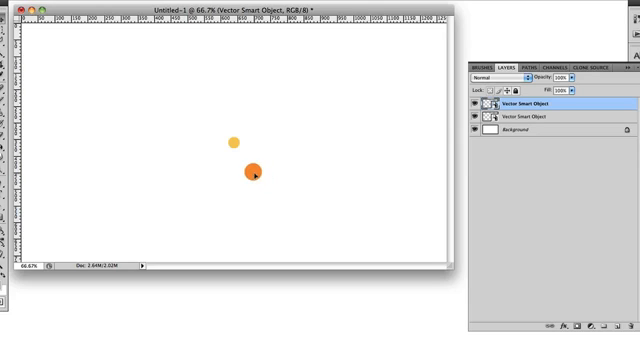
{"action": "mouse_move", "coordinate": [366, 188]}
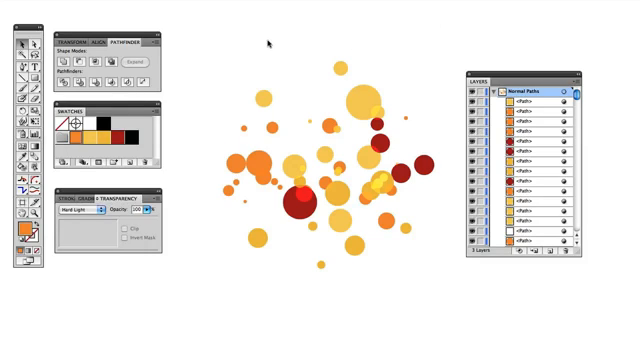
{"action": "mouse_move", "coordinate": [264, 44]}
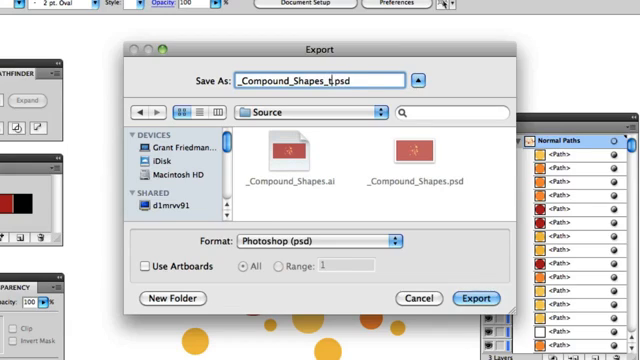
Name the exported Photoshop PSD file before exporting it.
{"action": "type", "text": "est"}
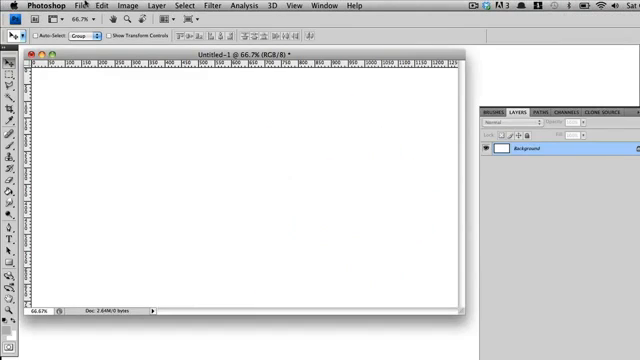
Open the exported PSD and expand the Normal Paths group to show each bubble's path layer.
{"action": "left_click", "coordinate": [76, 4]}
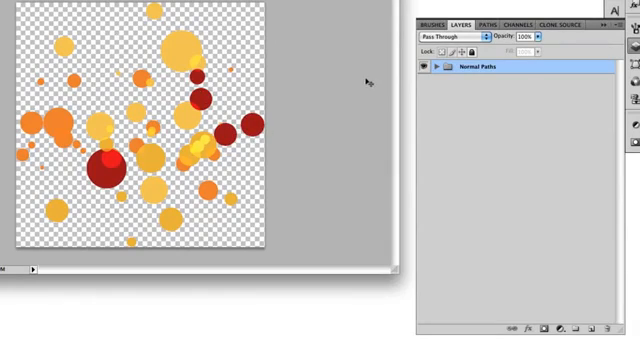
{"action": "left_click", "coordinate": [440, 68]}
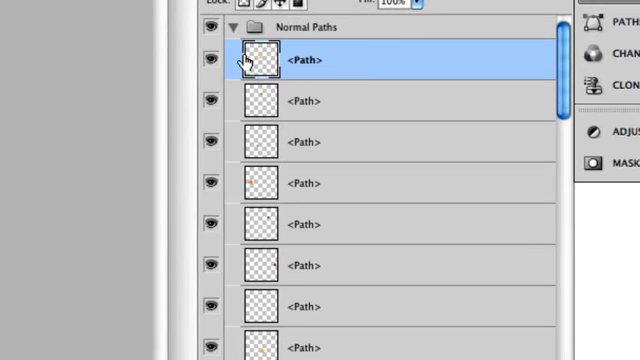
{"action": "mouse_move", "coordinate": [254, 60]}
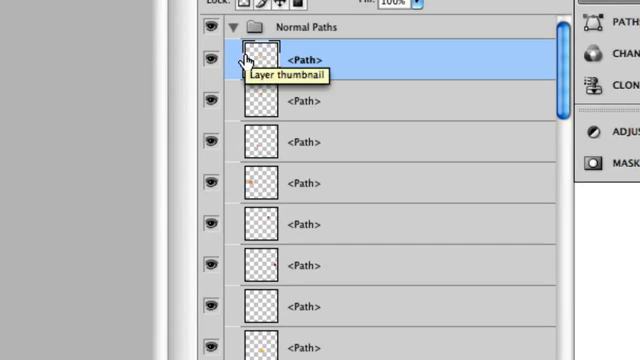
{"action": "mouse_move", "coordinate": [318, 164]}
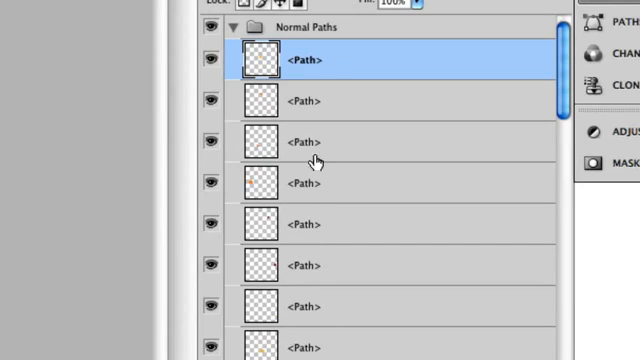
{"action": "mouse_move", "coordinate": [310, 60]}
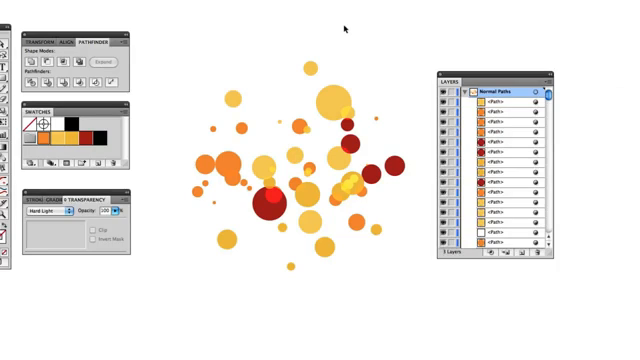
{"action": "mouse_move", "coordinate": [300, 100]}
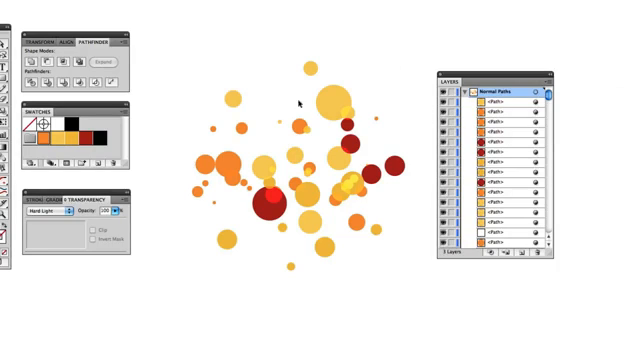
Select several bubbles and make them a compound shape via the Pathfinder menu.
{"action": "left_click", "coordinate": [330, 100]}
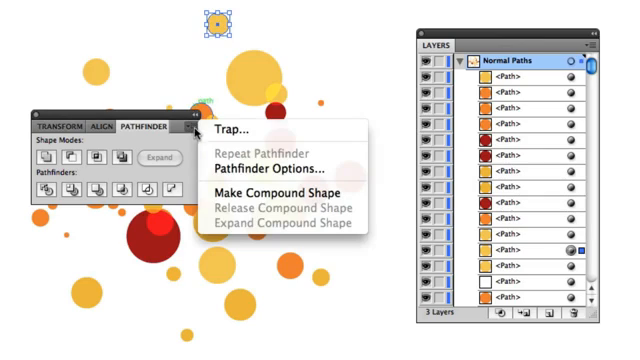
{"action": "mouse_move", "coordinate": [284, 192]}
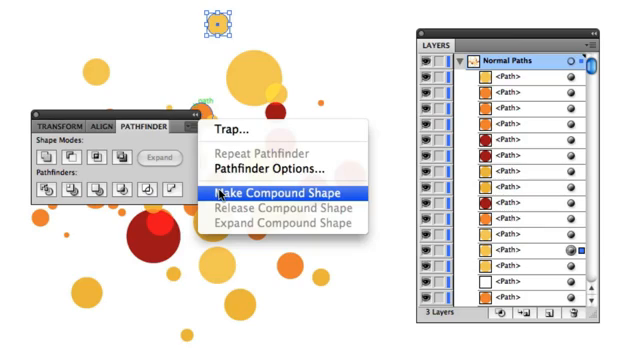
{"action": "left_click", "coordinate": [280, 192]}
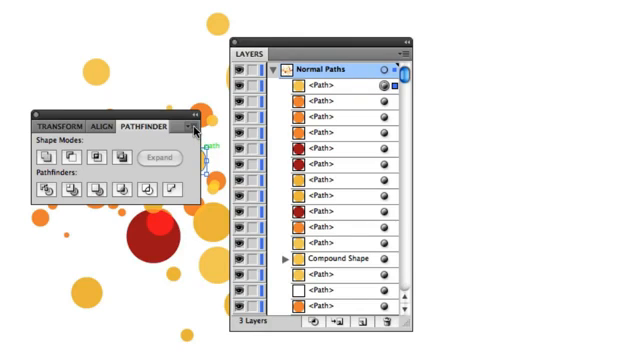
Make two more compound shapes from the remaining selected circles.
{"action": "left_click", "coordinate": [192, 120]}
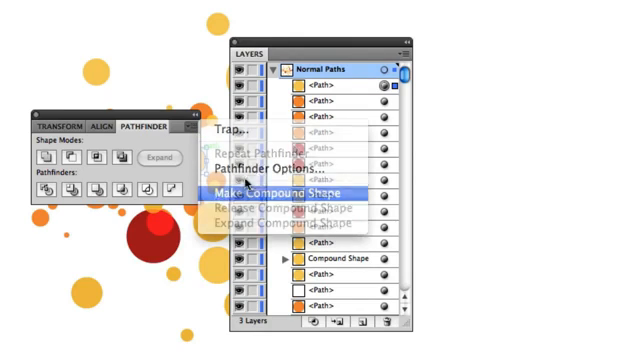
{"action": "left_click", "coordinate": [280, 190]}
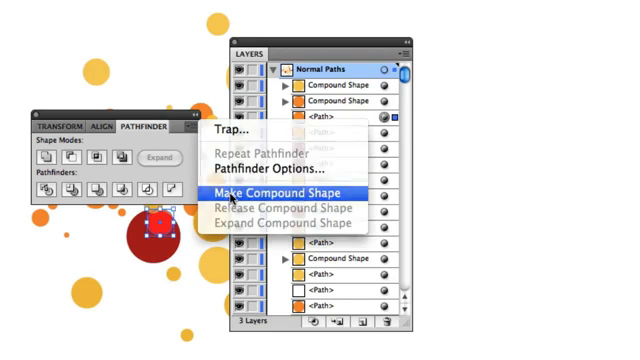
{"action": "left_click", "coordinate": [284, 188]}
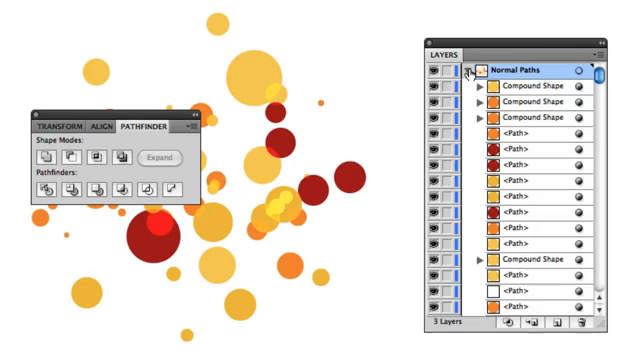
Collapse Normal Paths, expand Compound_Shapes and turn on the red Background layer.
{"action": "left_click", "coordinate": [476, 72]}
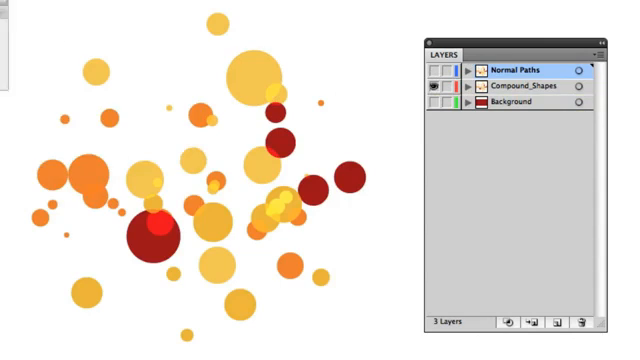
{"action": "left_click", "coordinate": [480, 92]}
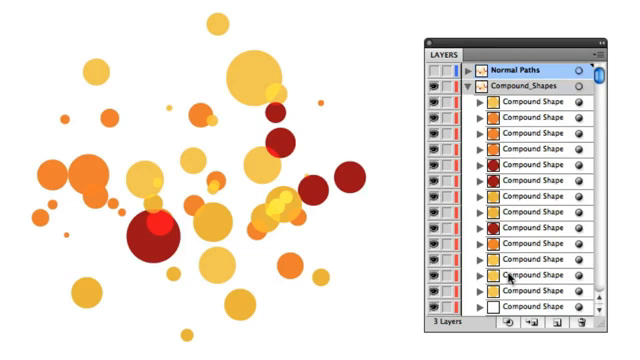
{"action": "scroll", "scroll_direction": "down", "scroll_amount": 3}
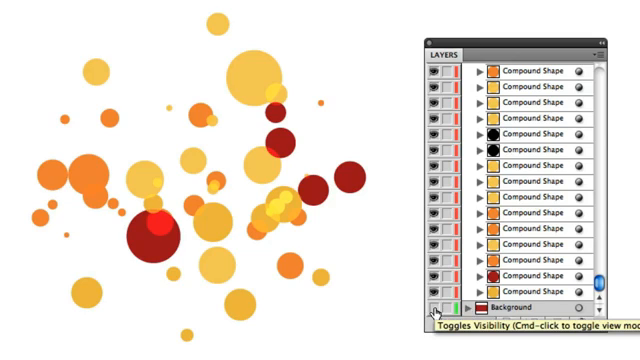
{"action": "left_click", "coordinate": [436, 308]}
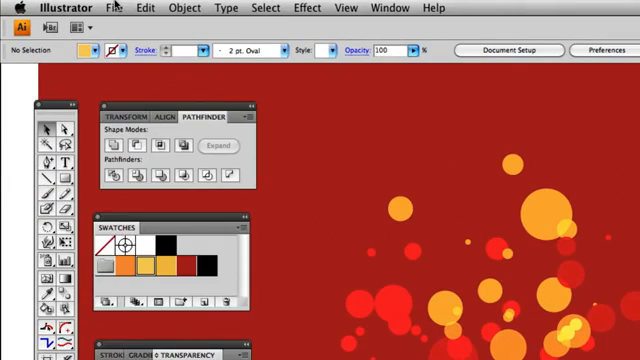
Export as Photoshop PSD, replacing _Compound_Shapes.psd, with Write Layers and Maximum Editability.
{"action": "left_click", "coordinate": [116, 8]}
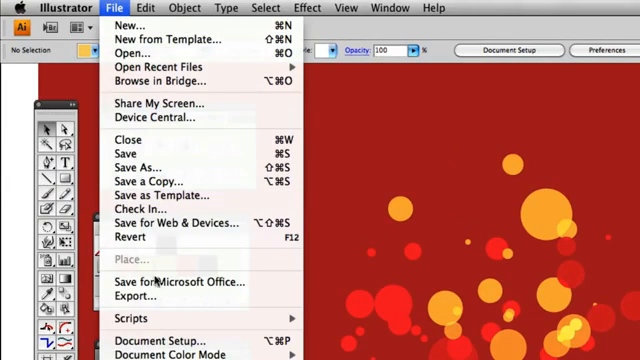
{"action": "left_click", "coordinate": [140, 296]}
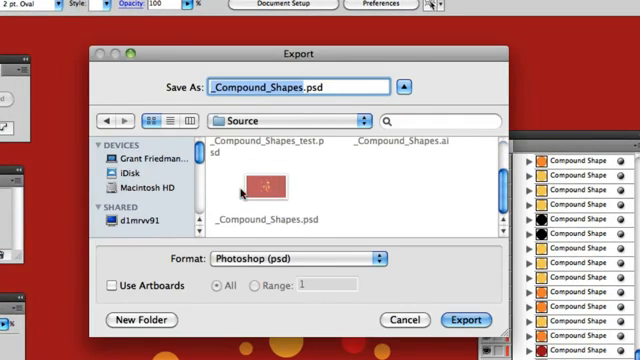
{"action": "left_click", "coordinate": [466, 320]}
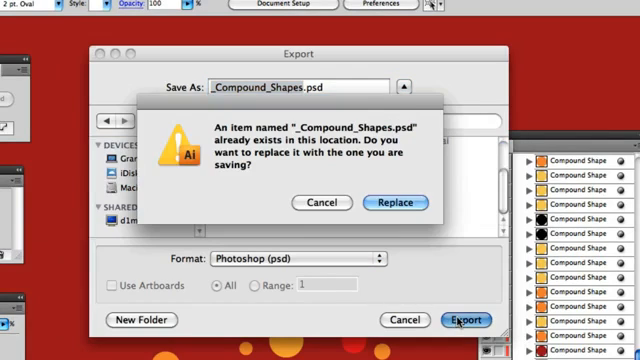
{"action": "left_click", "coordinate": [394, 202]}
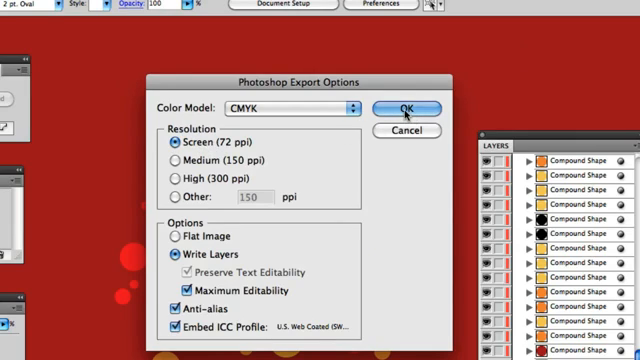
{"action": "left_click", "coordinate": [400, 108]}
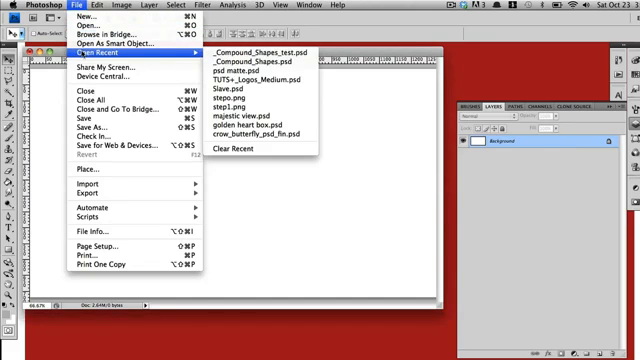
Open the recent _Compound_Shapes.psd and recolour one bubble shape layer a darker orange.
{"action": "left_click", "coordinate": [240, 56]}
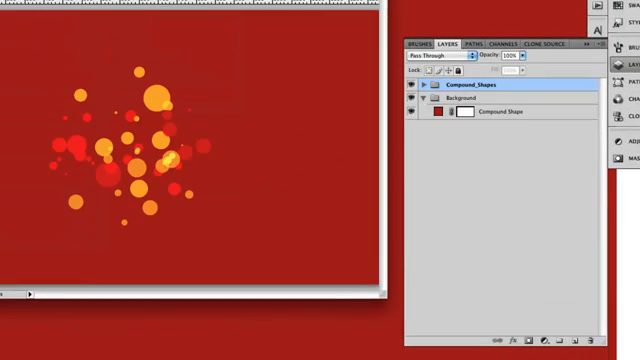
{"action": "mouse_move", "coordinate": [288, 100]}
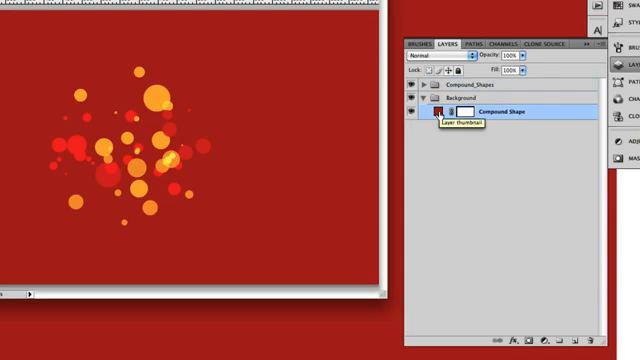
{"action": "mouse_move", "coordinate": [472, 114]}
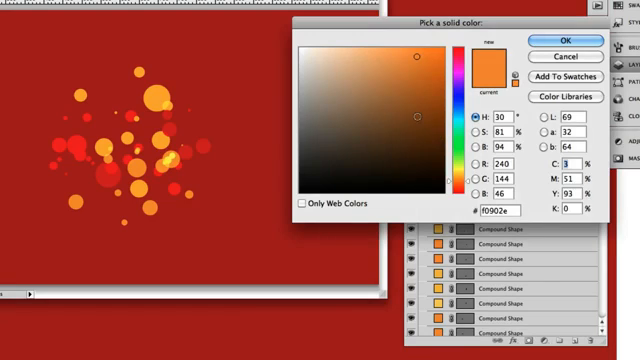
{"action": "left_click", "coordinate": [396, 62]}
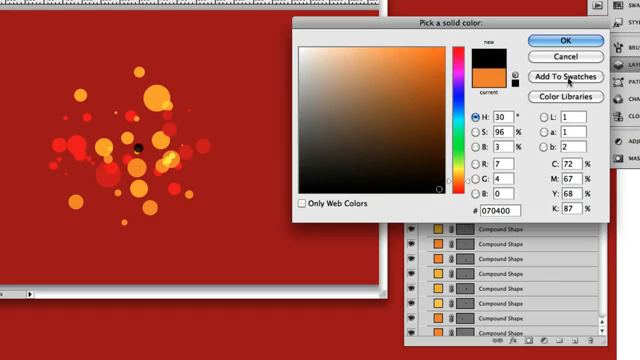
{"action": "left_click", "coordinate": [564, 38]}
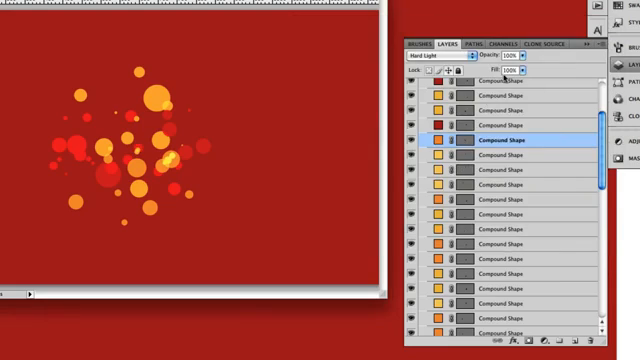
Give one compound bubble shape layer a new blend mode and confirm its Blending Options.
{"action": "left_click", "coordinate": [430, 50]}
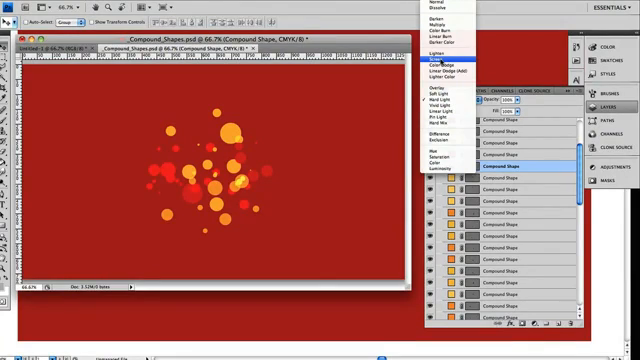
{"action": "left_click", "coordinate": [444, 66]}
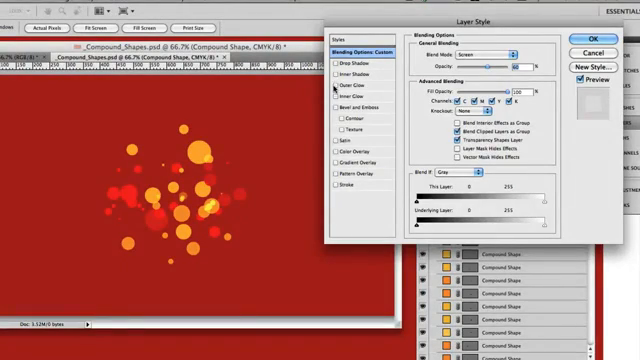
{"action": "mouse_move", "coordinate": [344, 92]}
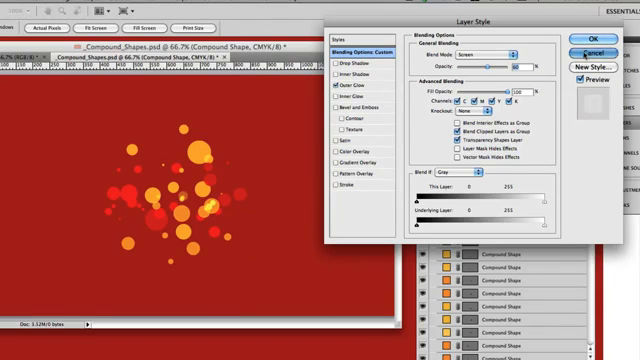
{"action": "left_click", "coordinate": [576, 28]}
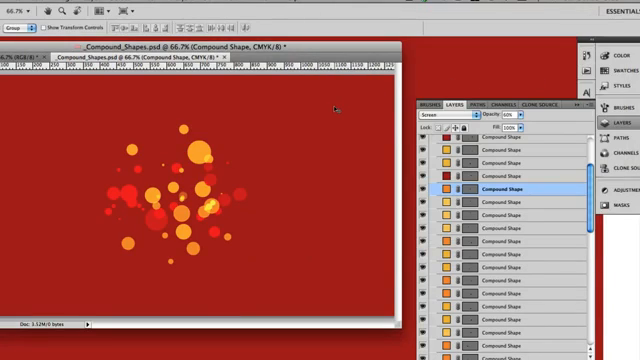